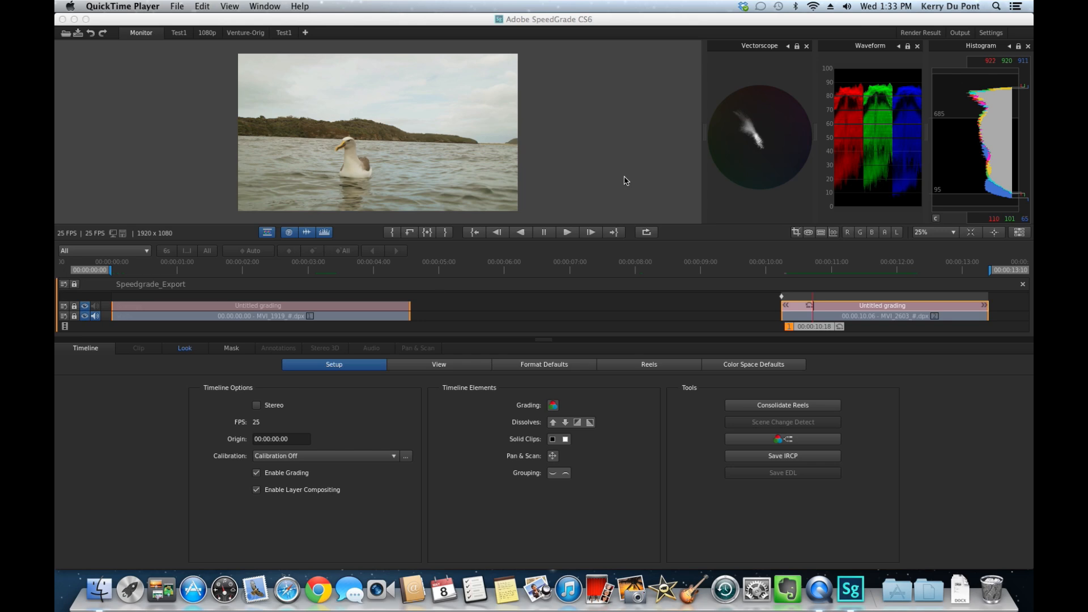
pyautogui.moveTo(489, 327)
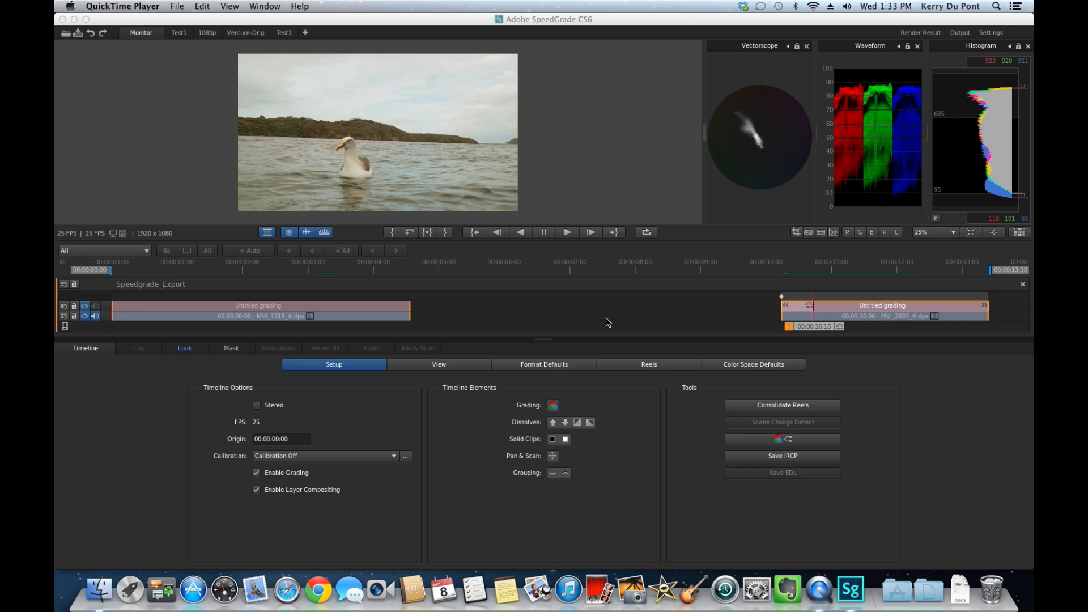
pyautogui.moveTo(601, 328)
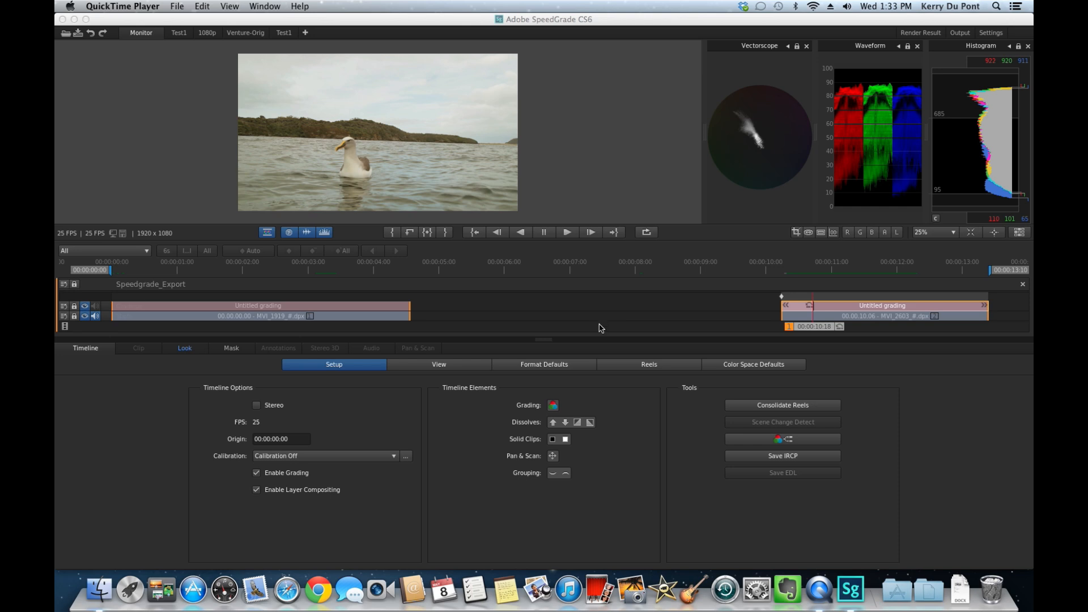
pyautogui.moveTo(600, 326)
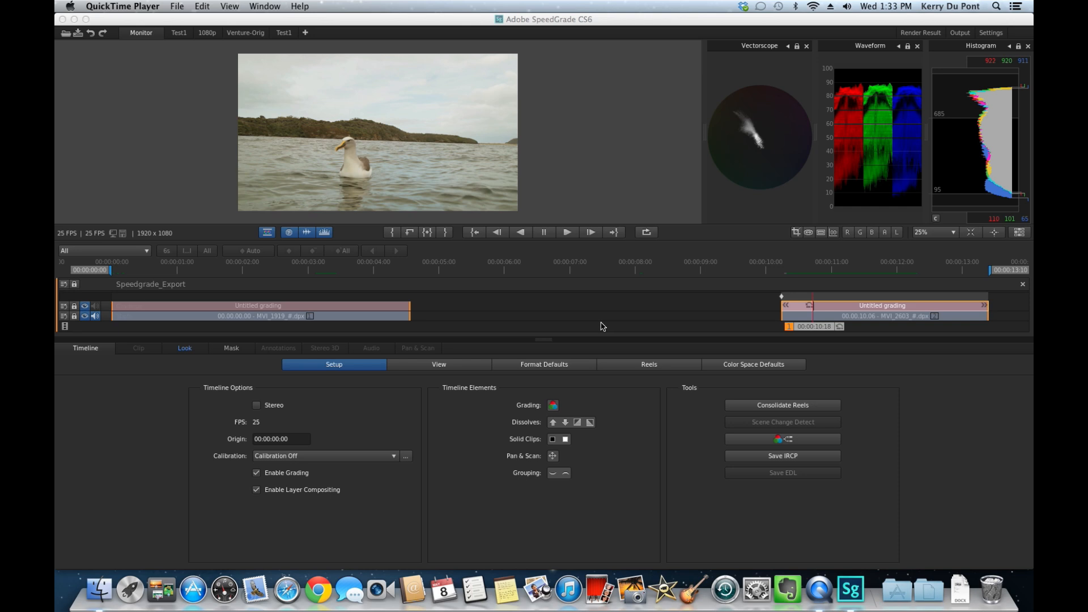
pyautogui.moveTo(82, 356)
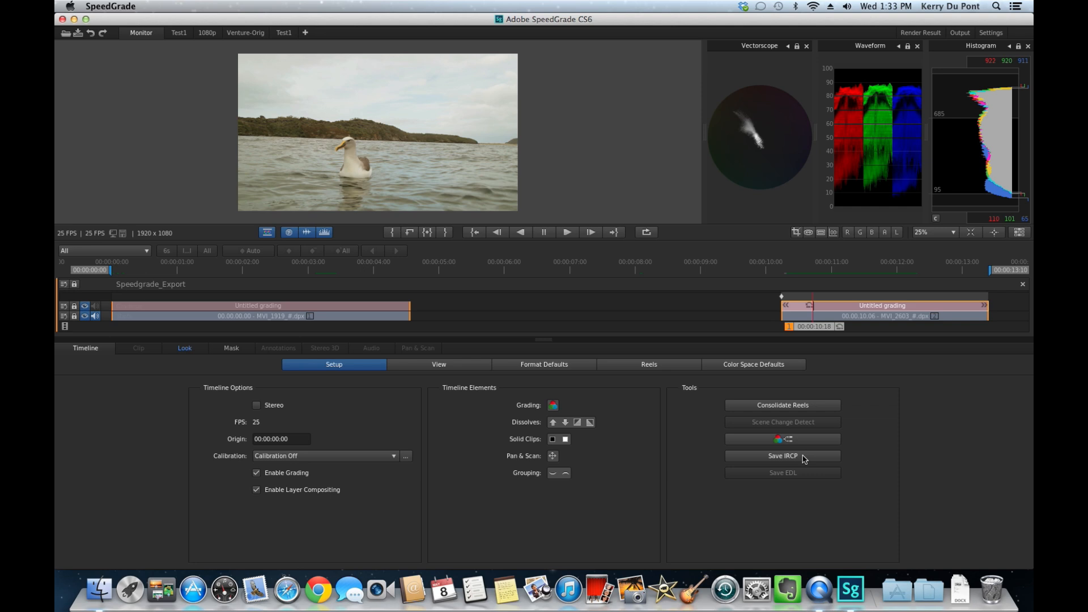
# Save the timeline as Speedgrade_Export.ircp, replacing the existing file in the Speedgrade Tutorial folder.
pyautogui.click(781, 455)
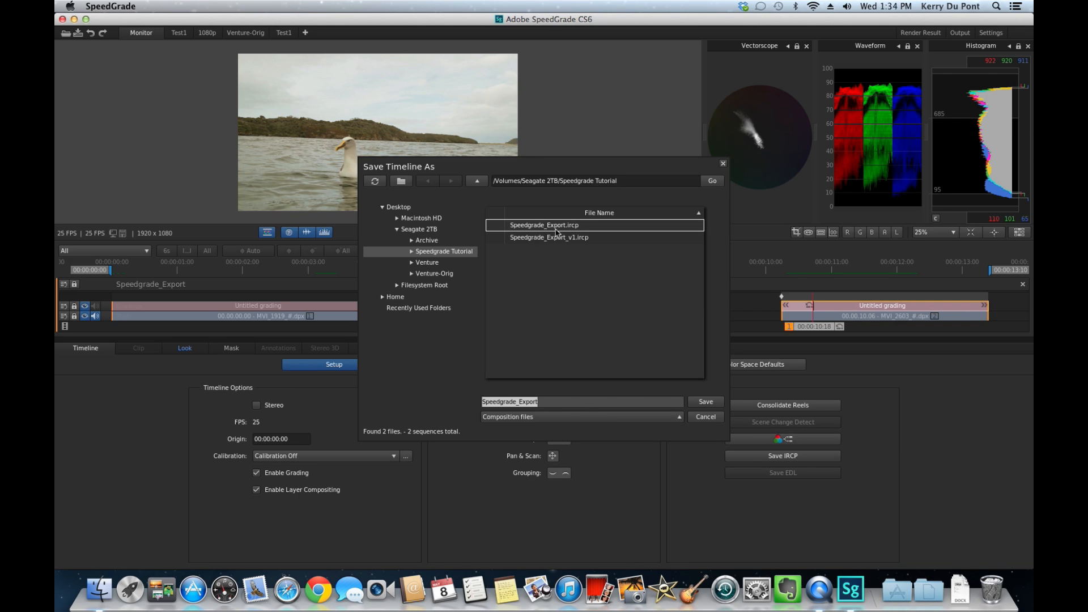
pyautogui.moveTo(556, 237)
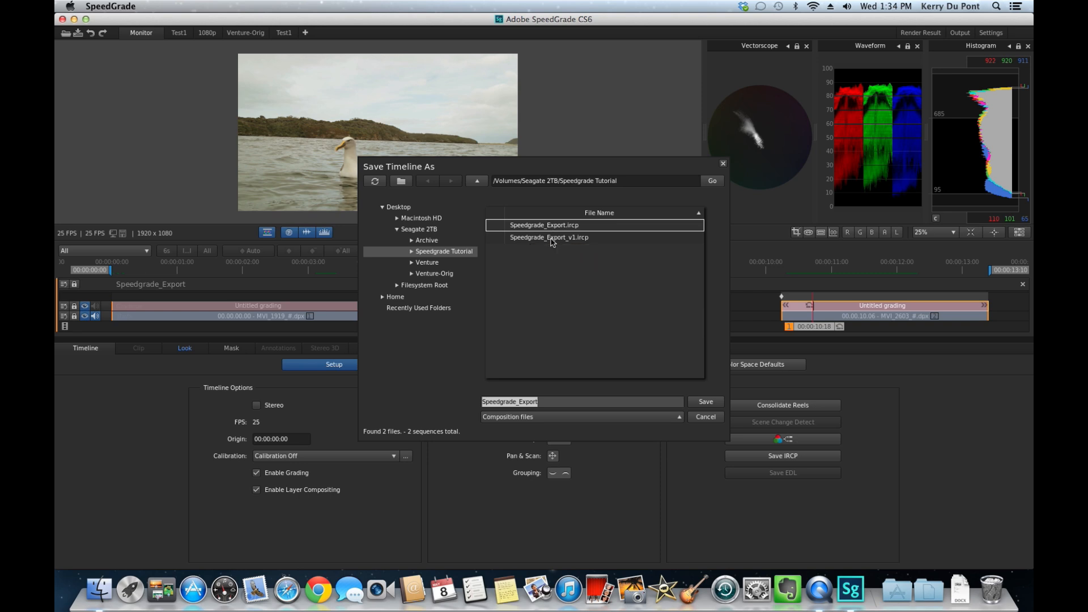
pyautogui.moveTo(573, 245)
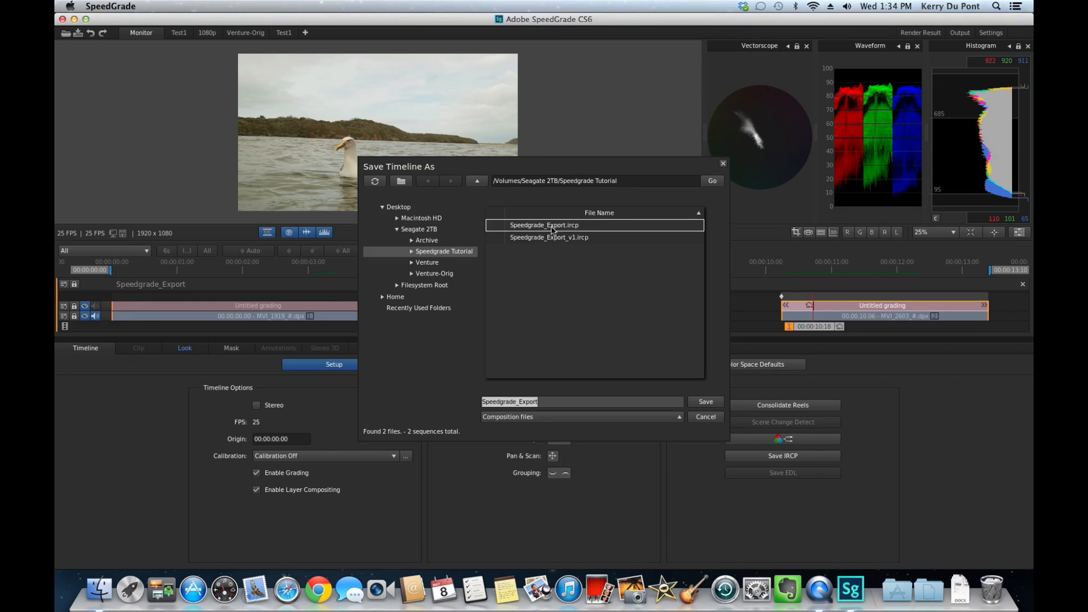
pyautogui.click(543, 225)
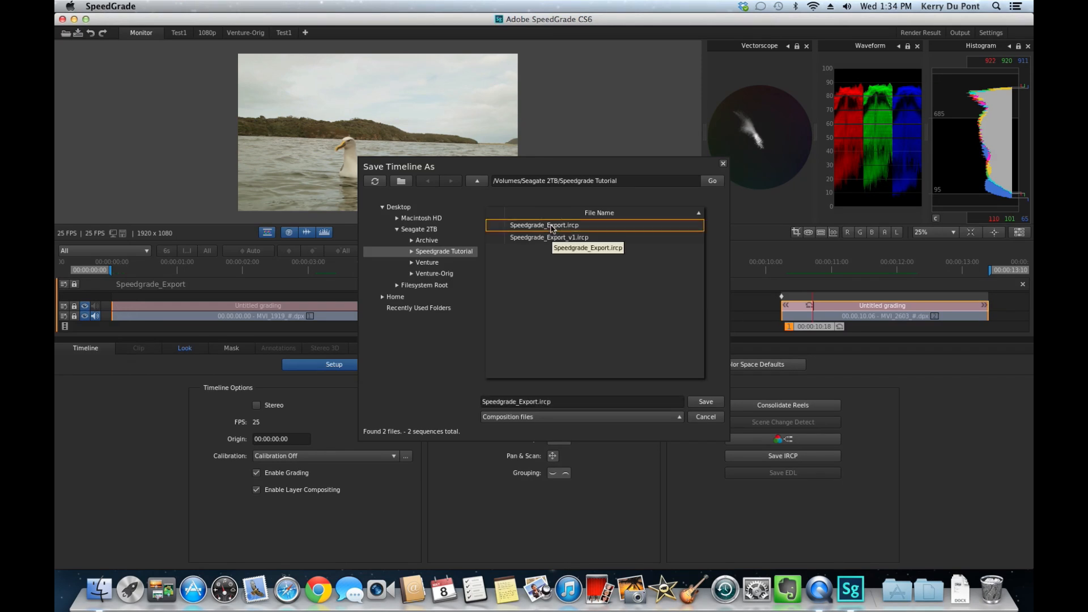
pyautogui.click(703, 401)
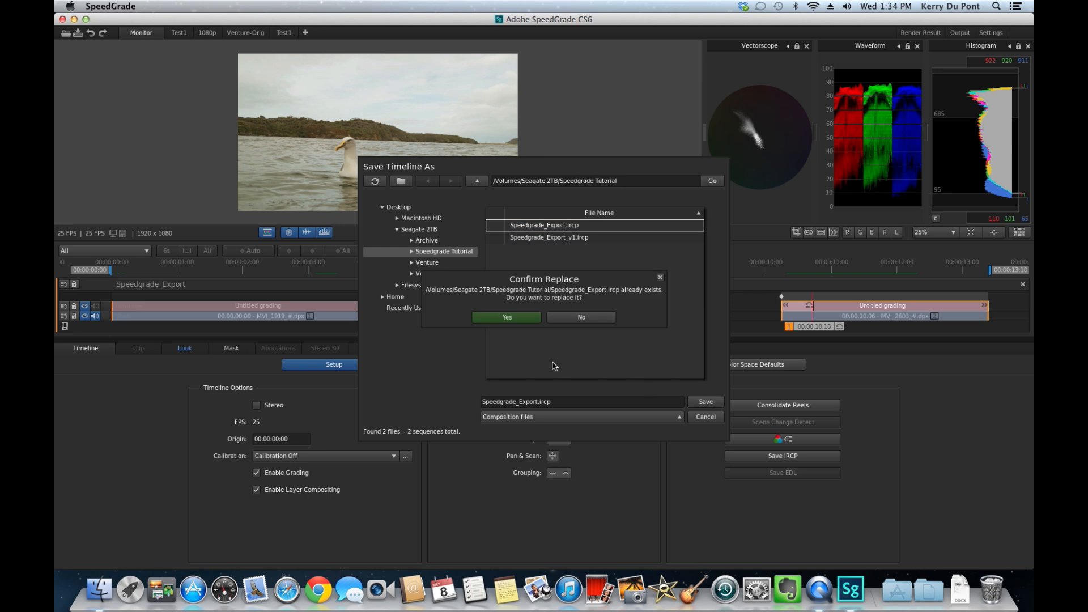
pyautogui.click(506, 317)
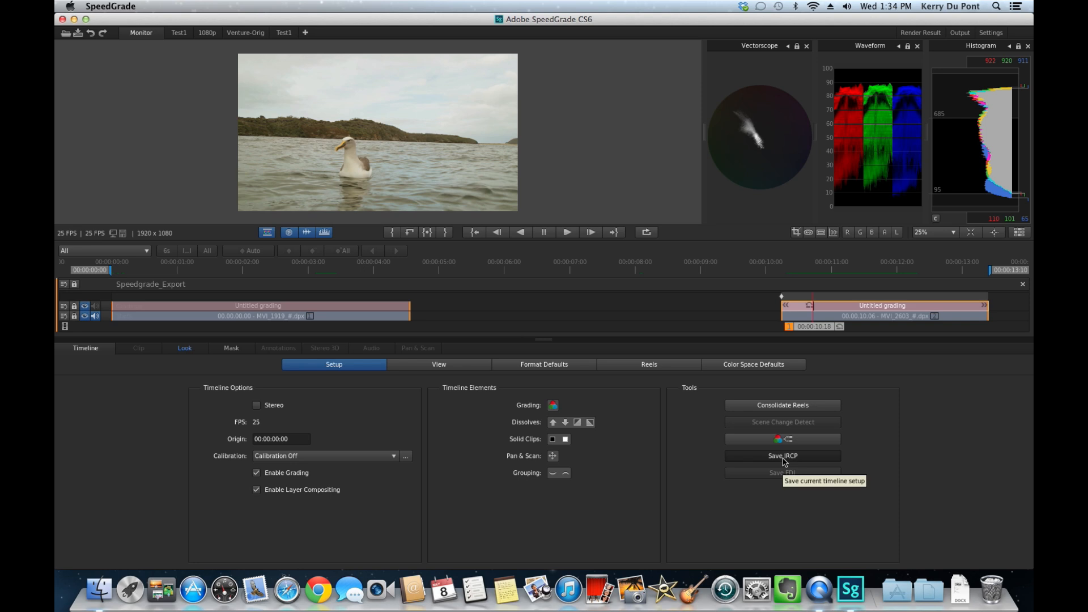
pyautogui.click(781, 456)
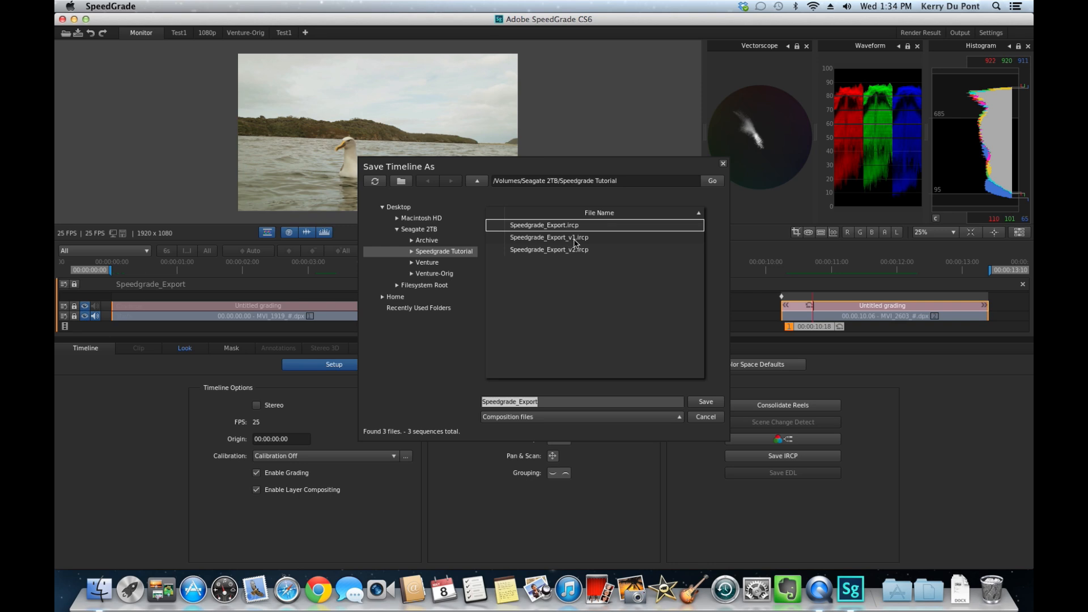
pyautogui.moveTo(573, 255)
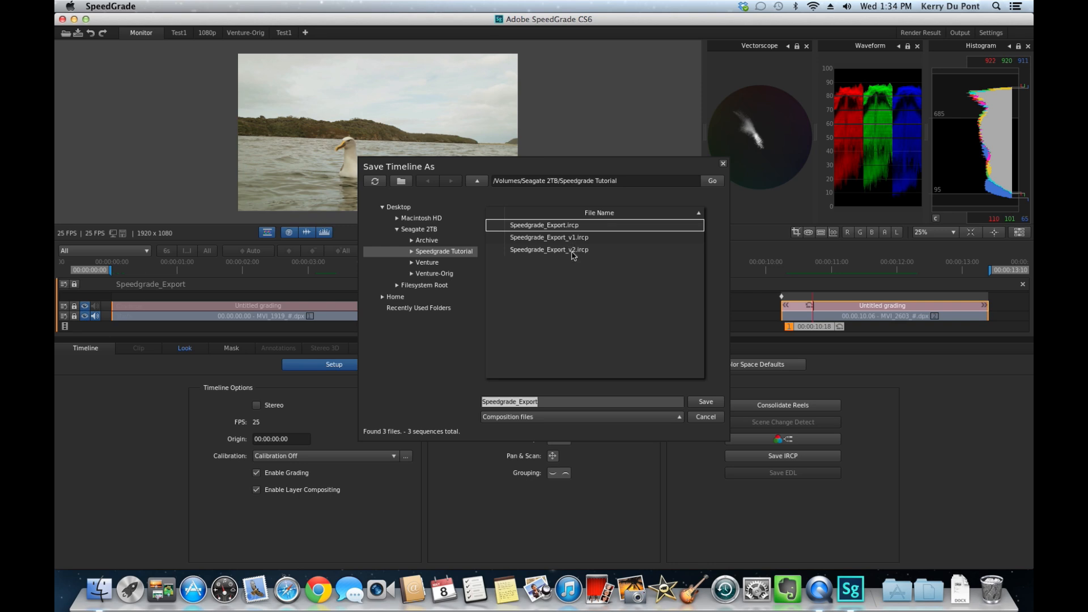
pyautogui.moveTo(549, 249)
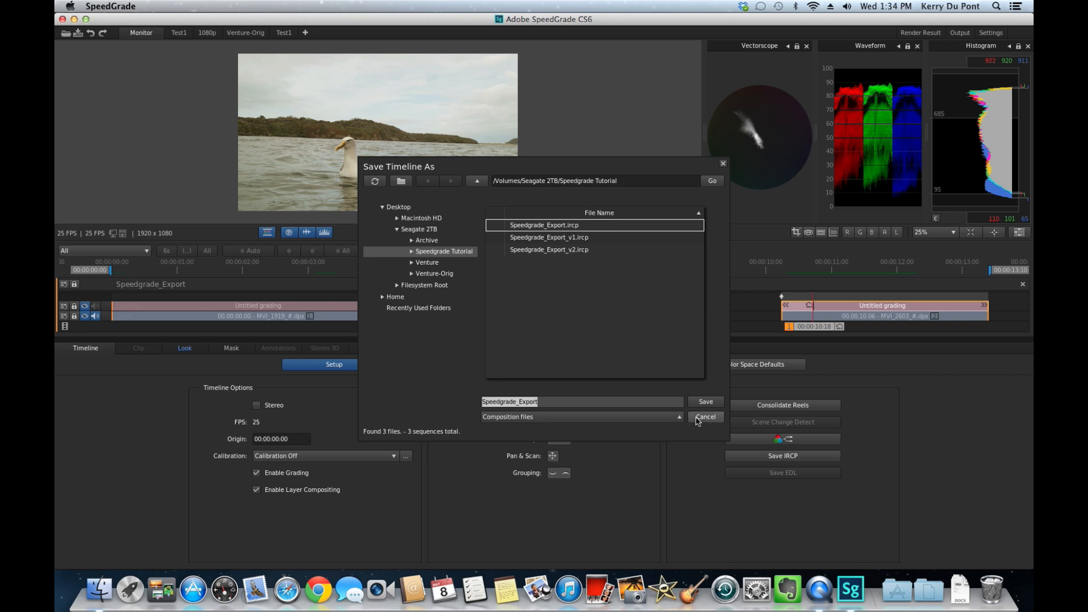
pyautogui.click(703, 416)
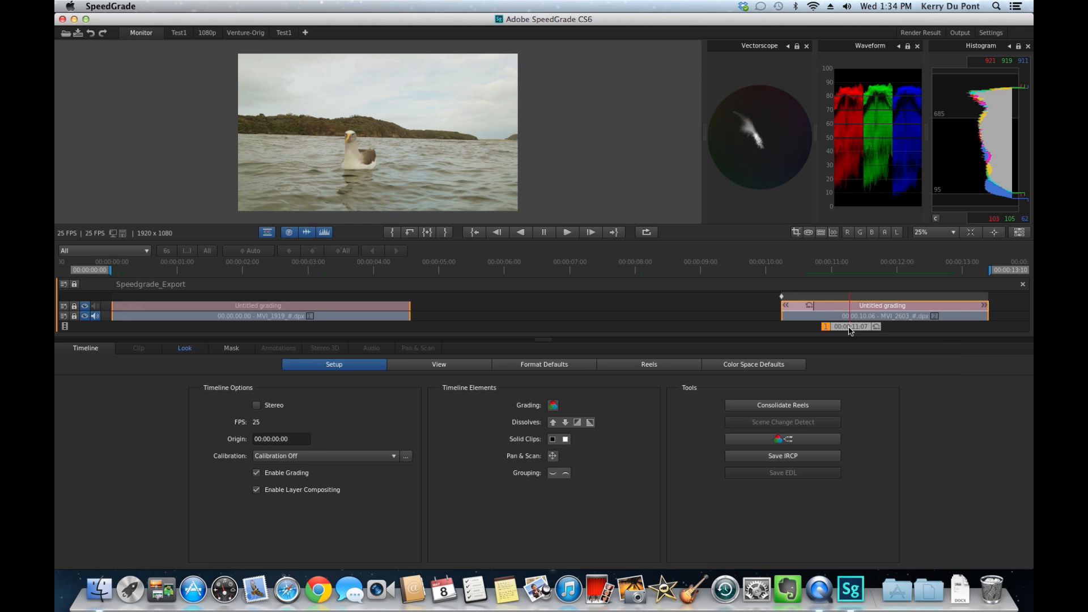
pyautogui.moveTo(848, 326)
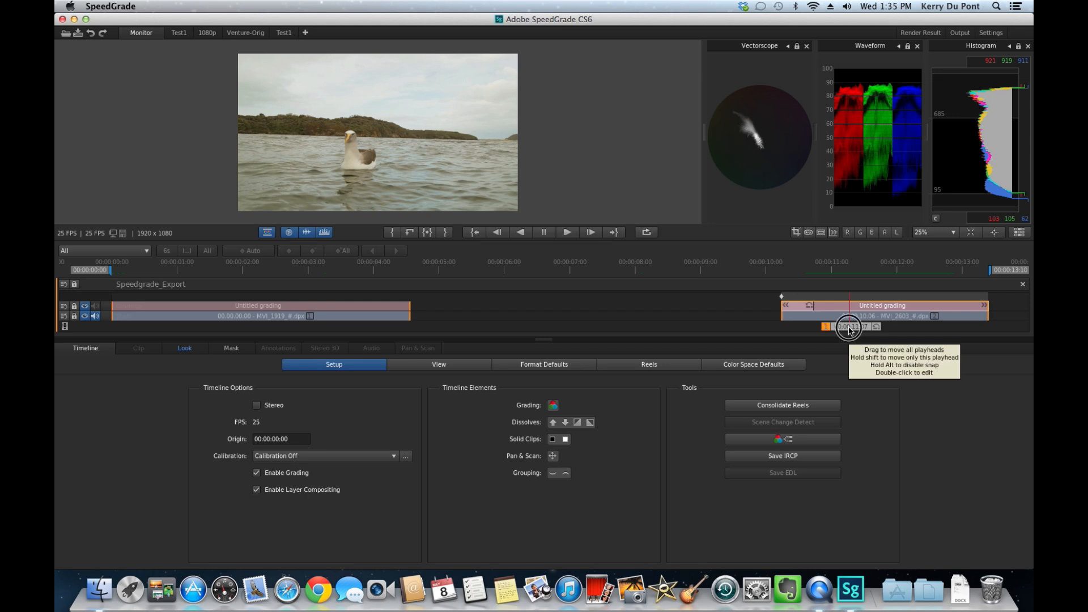
# Scrub to the first clip's cliff-top shot and switch to the Look grading workspace.
pyautogui.moveTo(847, 327); pyautogui.dragTo(316, 326)
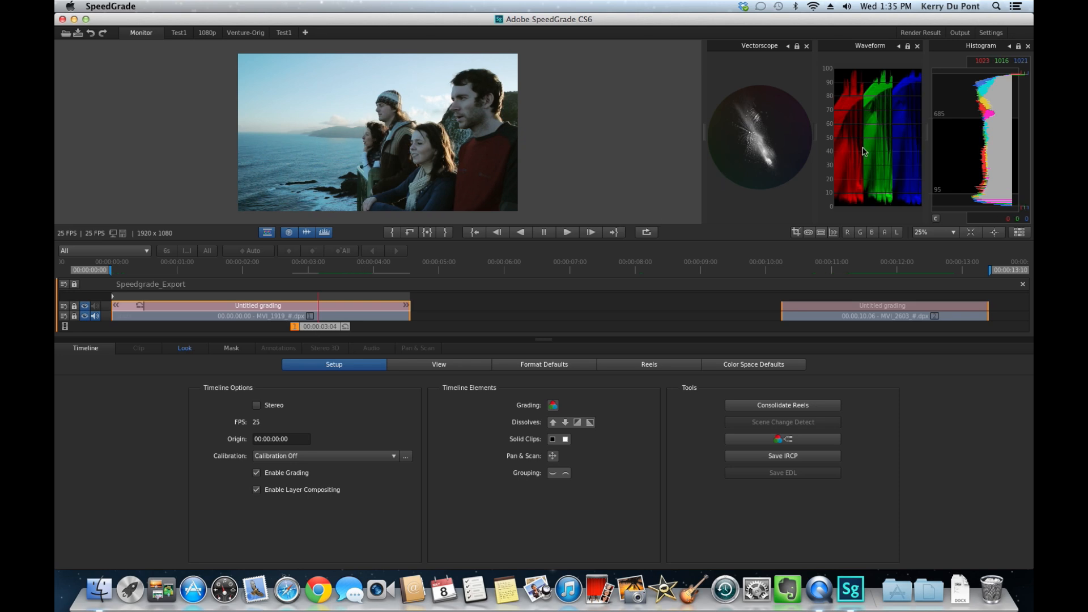
pyautogui.moveTo(826, 144)
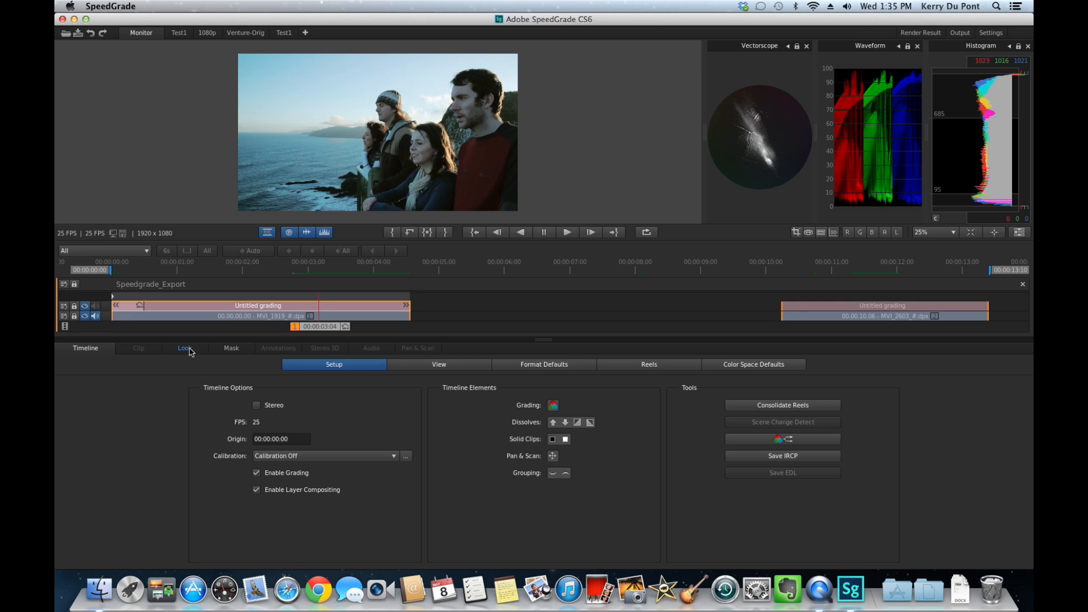
pyautogui.click(177, 348)
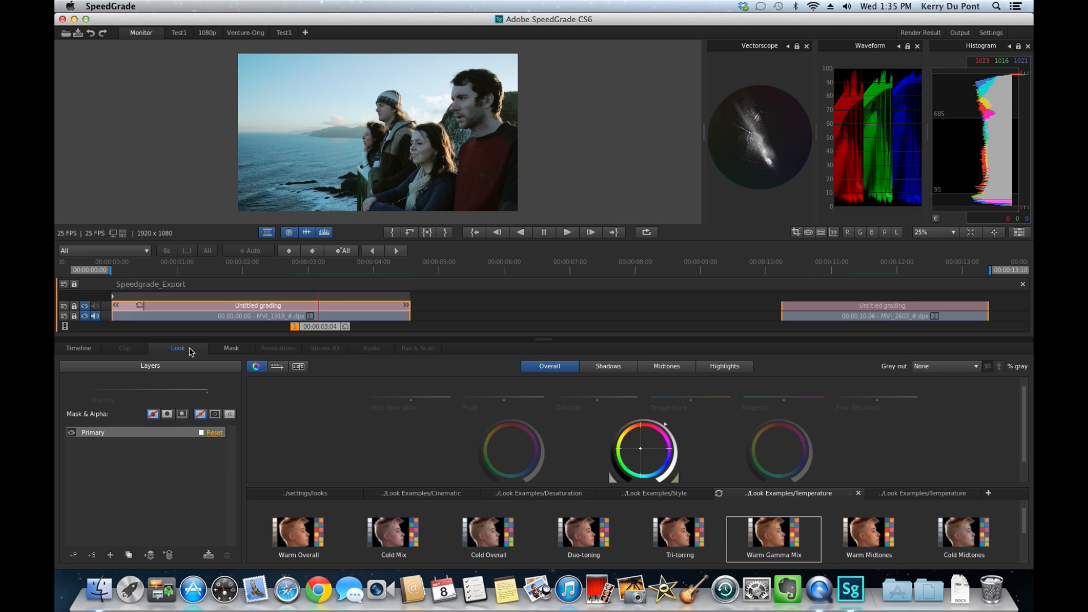
pyautogui.moveTo(258, 312)
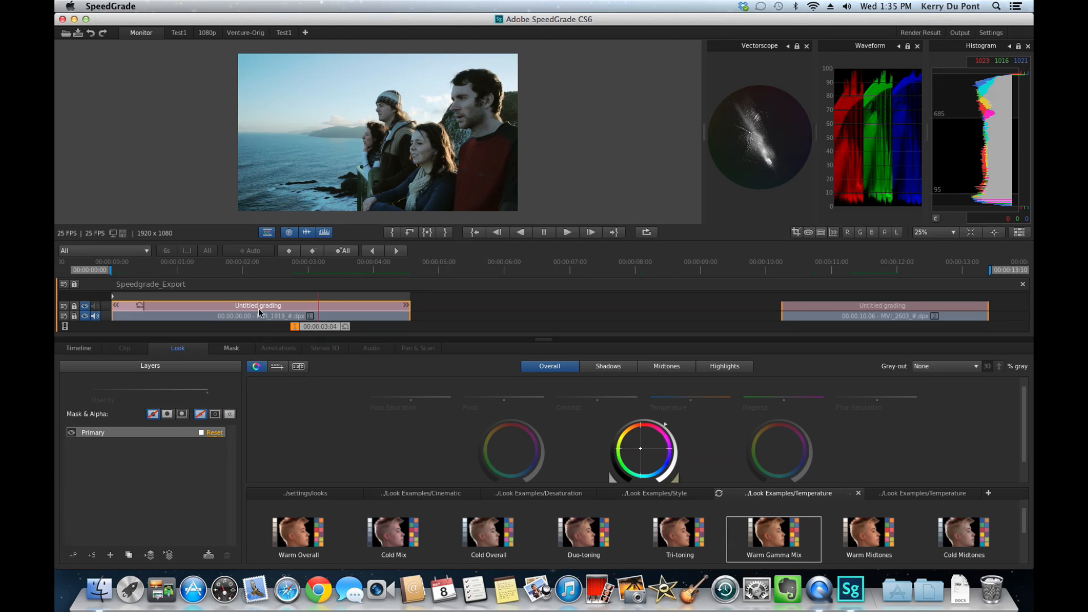
pyautogui.moveTo(257, 311)
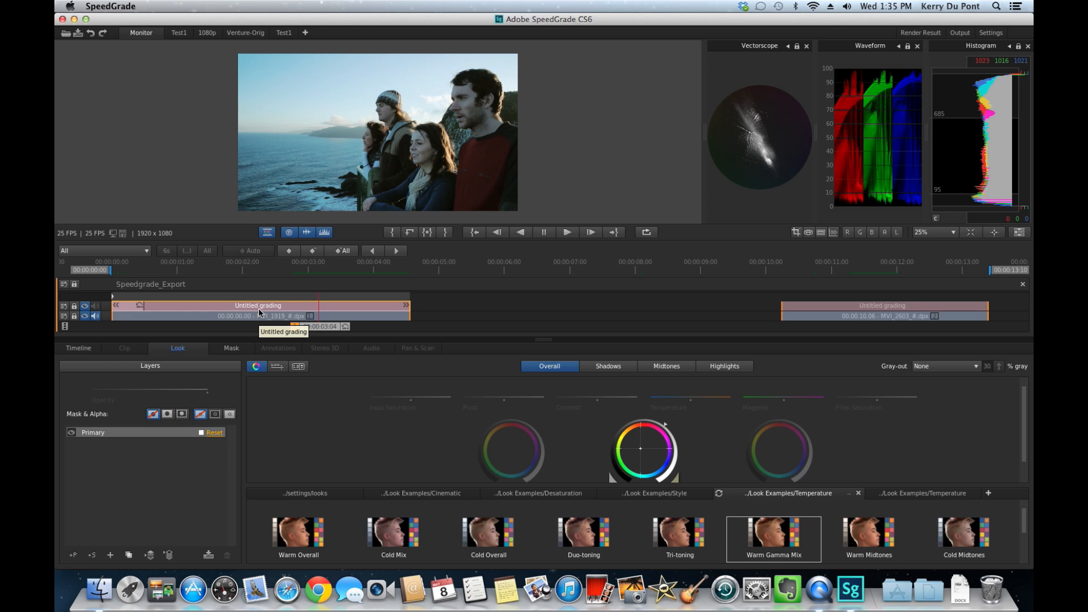
pyautogui.moveTo(728, 174)
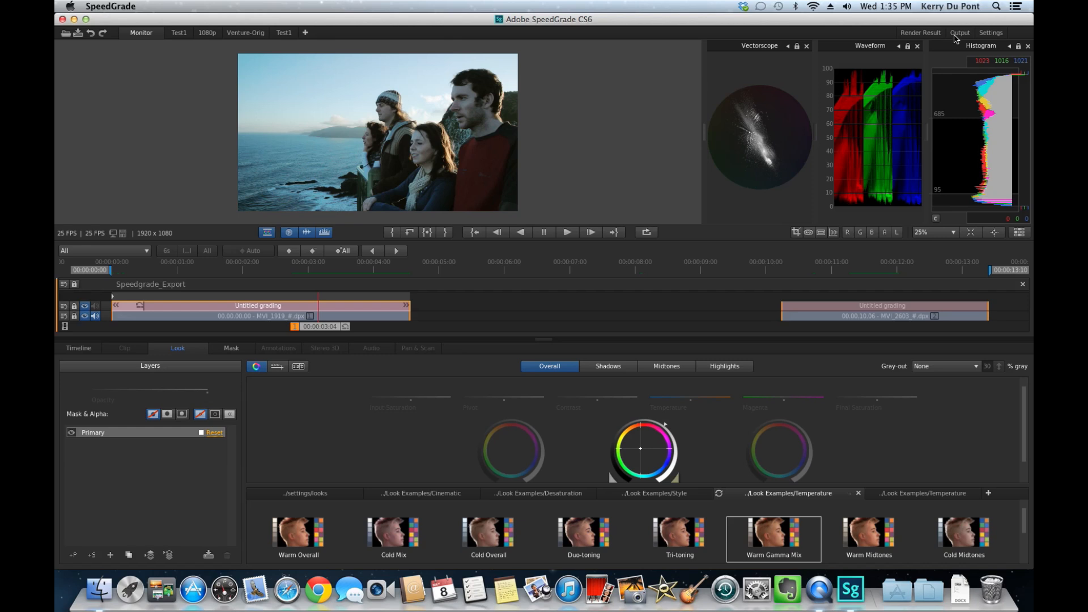
# Render the graded timeline at Online Quality as a DPX sequence named Tutorial.
pyautogui.click(964, 32)
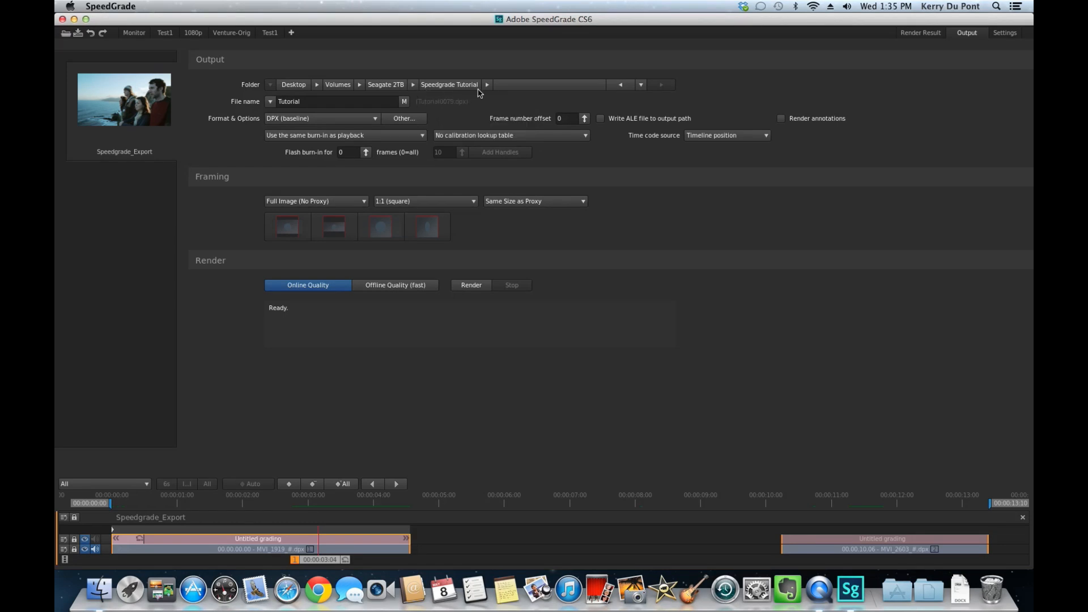
pyautogui.click(486, 84)
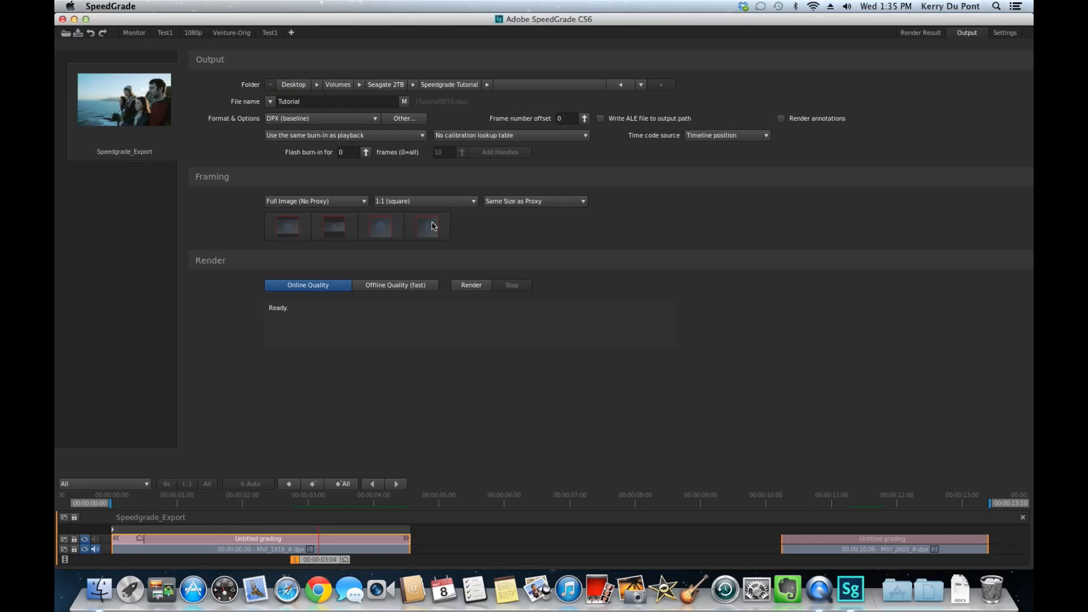
pyautogui.moveTo(604, 236)
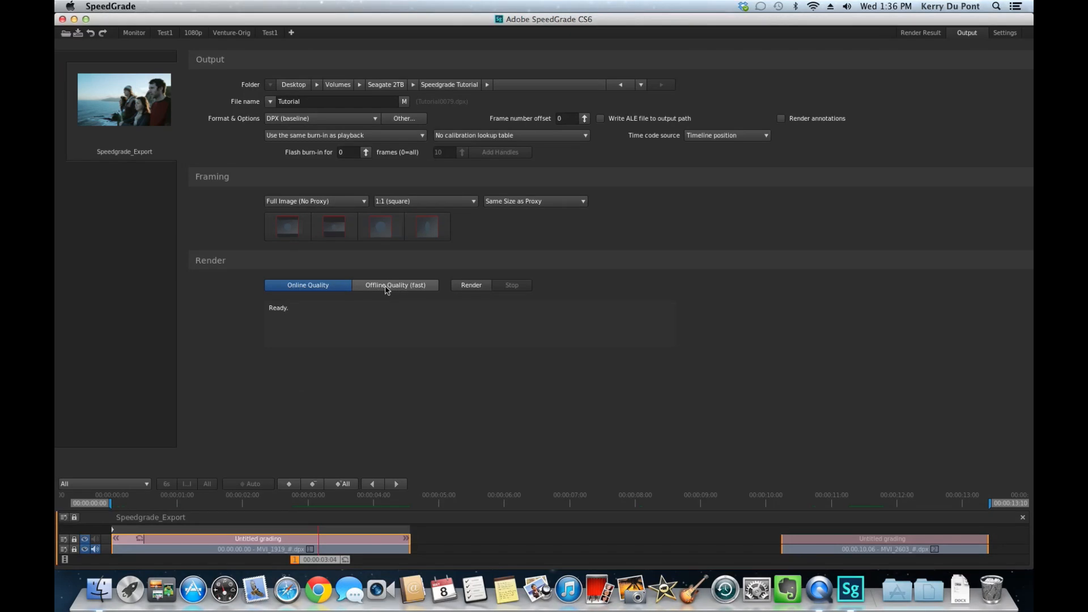
pyautogui.click(307, 284)
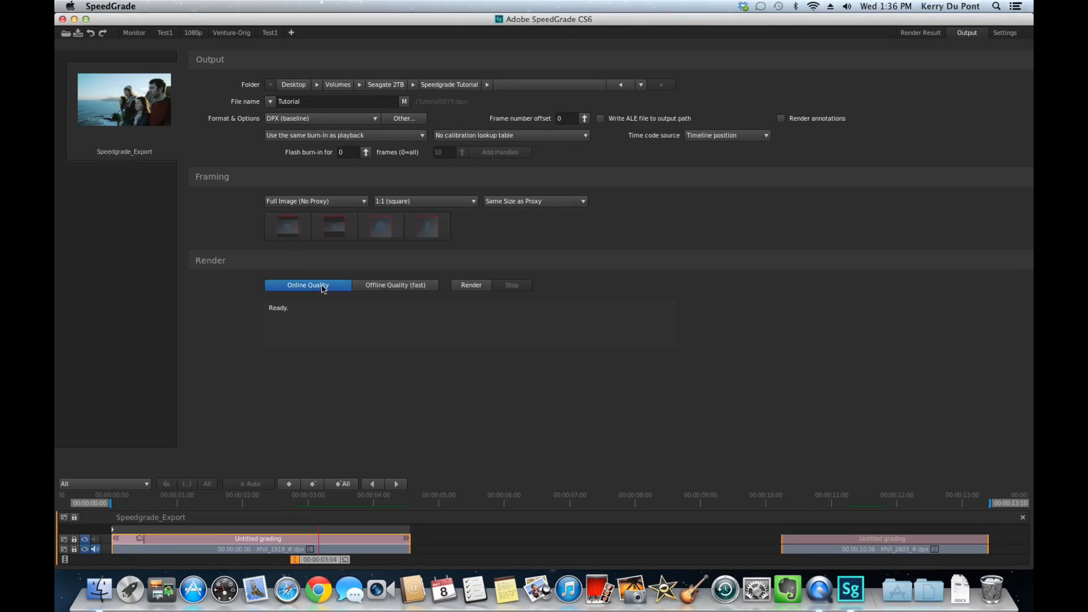
pyautogui.moveTo(318, 308)
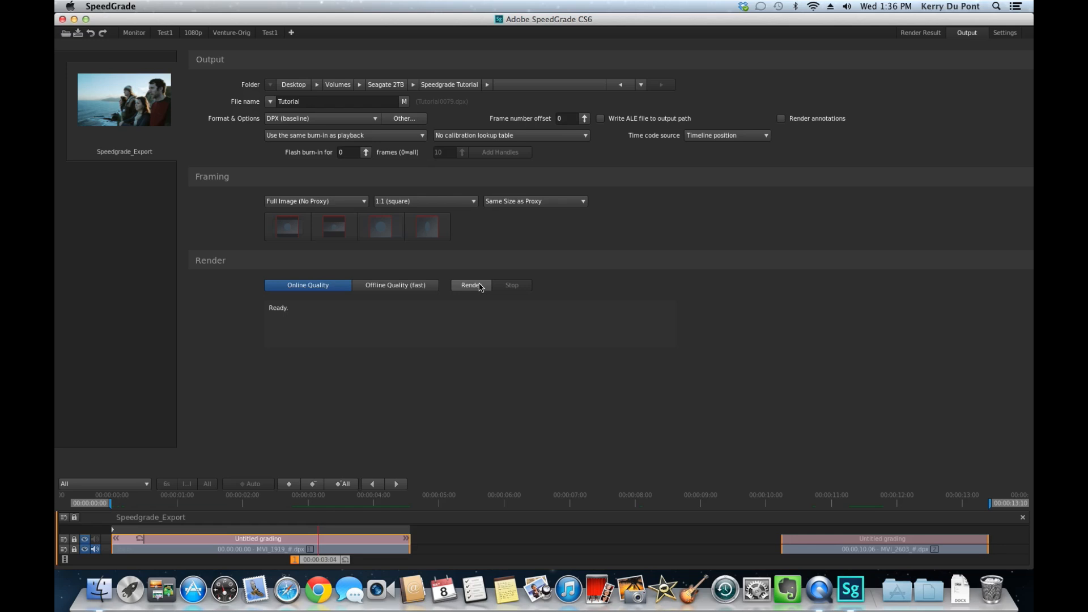
pyautogui.click(471, 284)
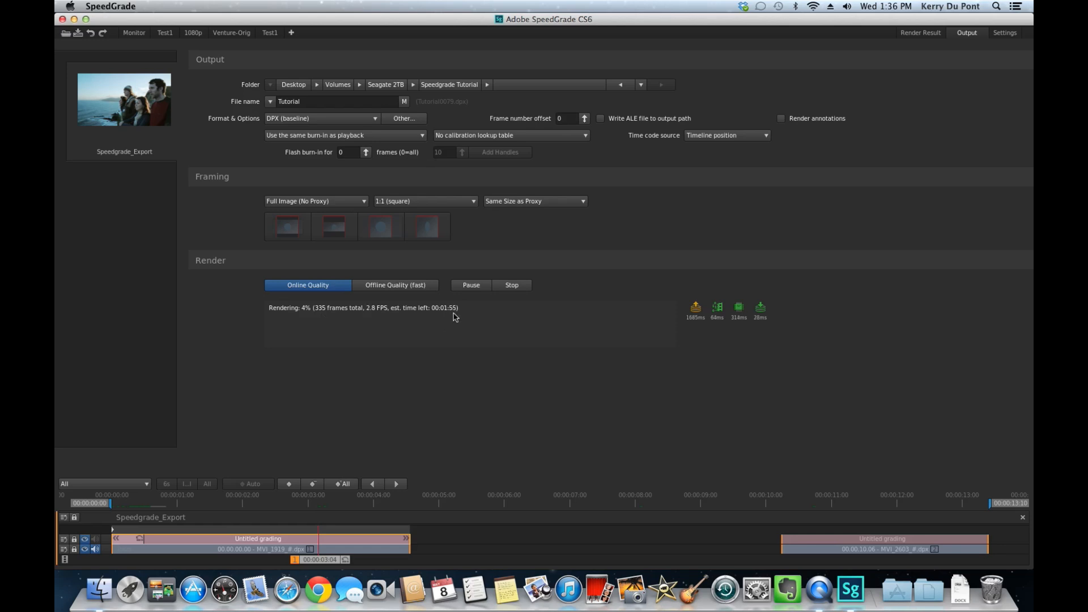
pyautogui.moveTo(450, 319)
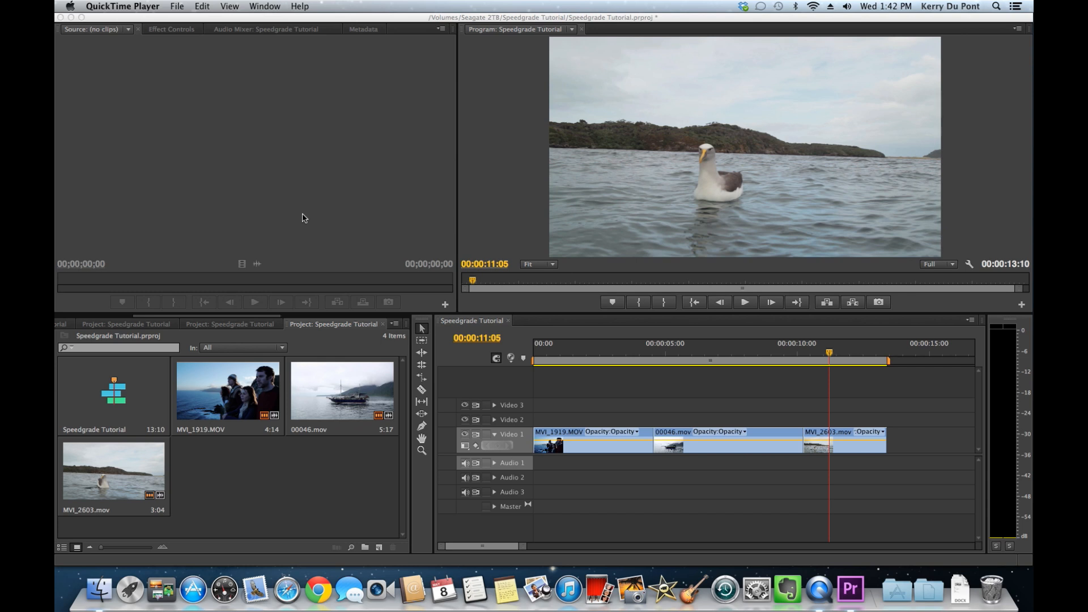
pyautogui.moveTo(285, 493)
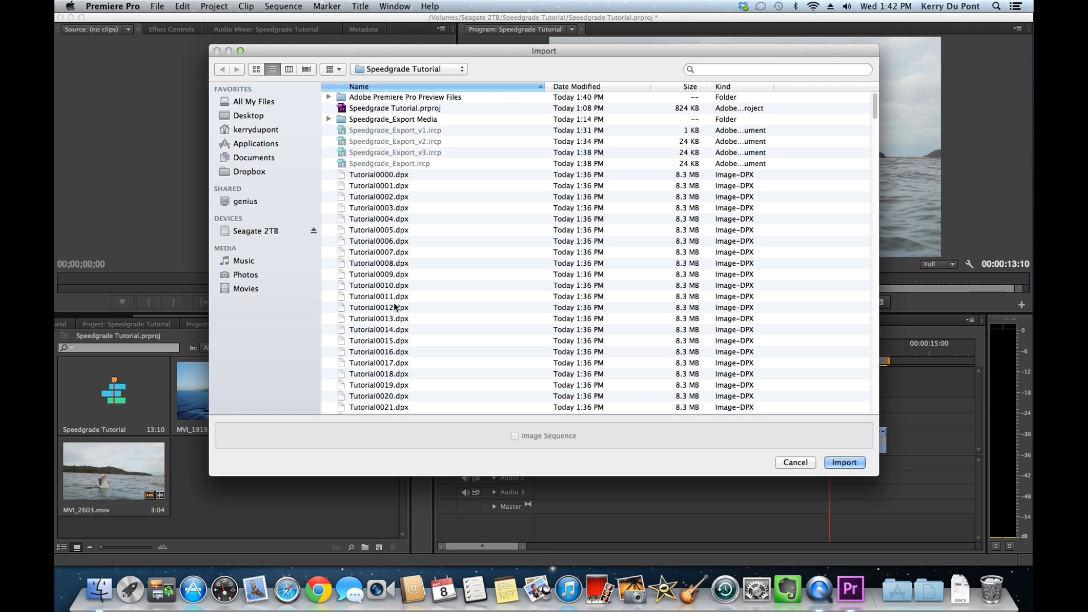
# Import Tutorial0000.dpx and its numbered frames as one image sequence.
pyautogui.click(378, 175)
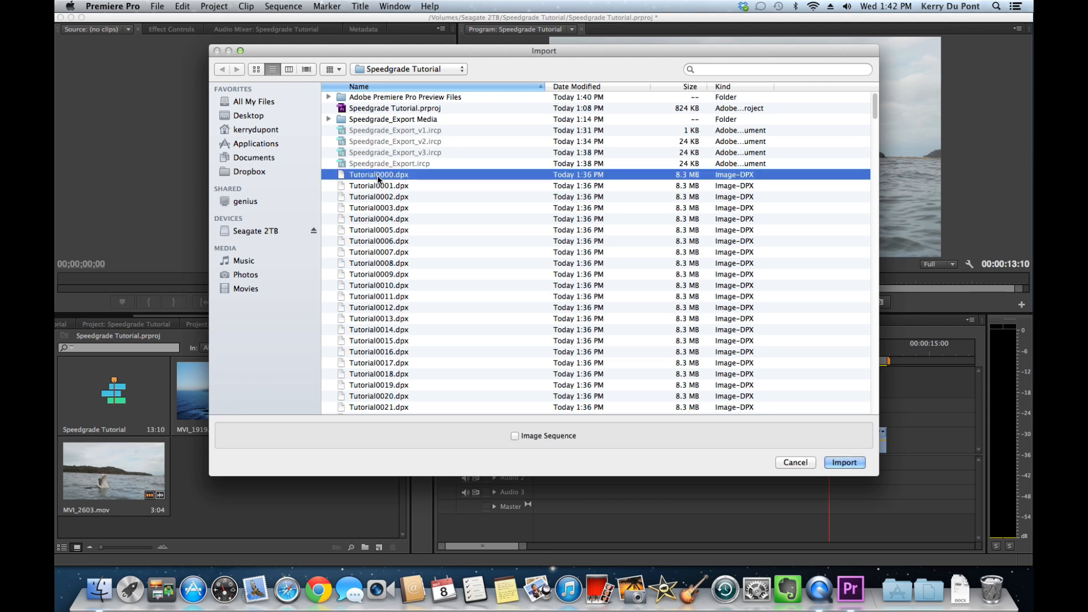
pyautogui.click(514, 435)
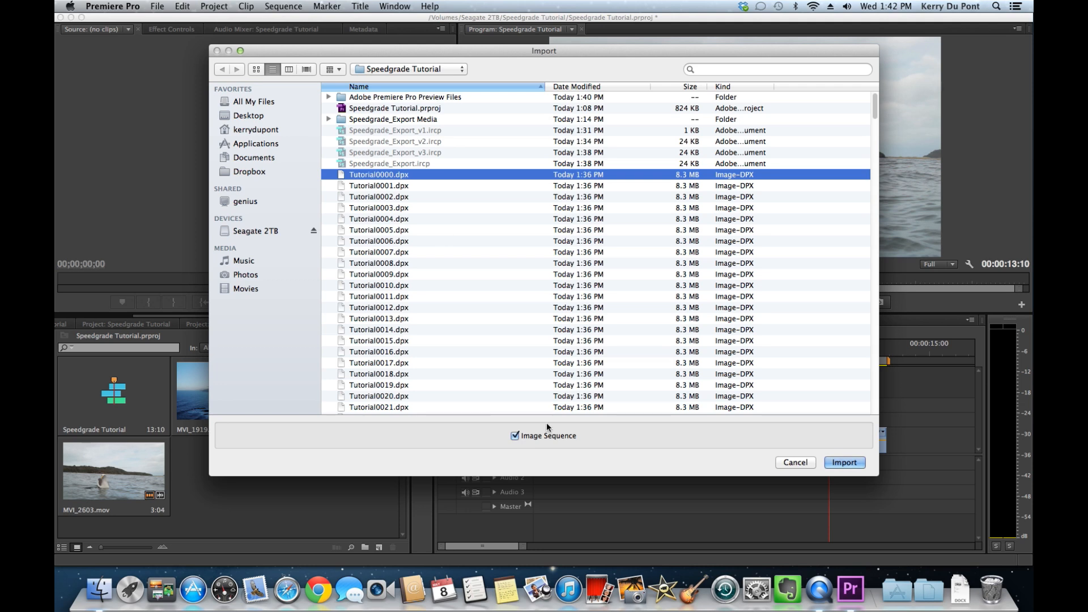
pyautogui.click(844, 463)
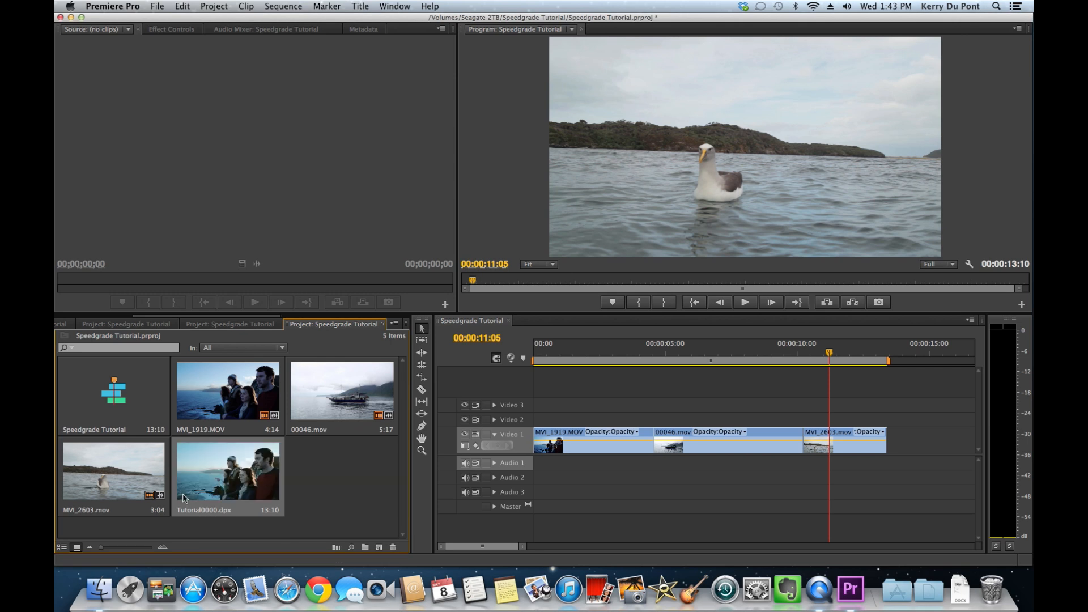
pyautogui.click(228, 472)
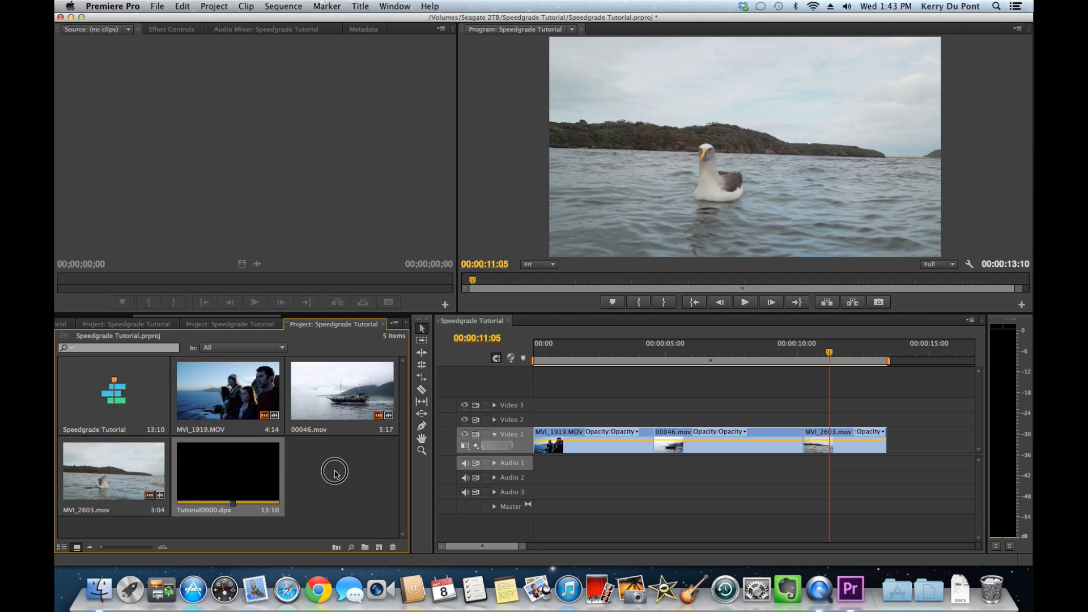
# Place Tutorial0000.dpx on Video 2 at the timeline start, above the original clips.
pyautogui.moveTo(227, 472); pyautogui.dragTo(555, 419)
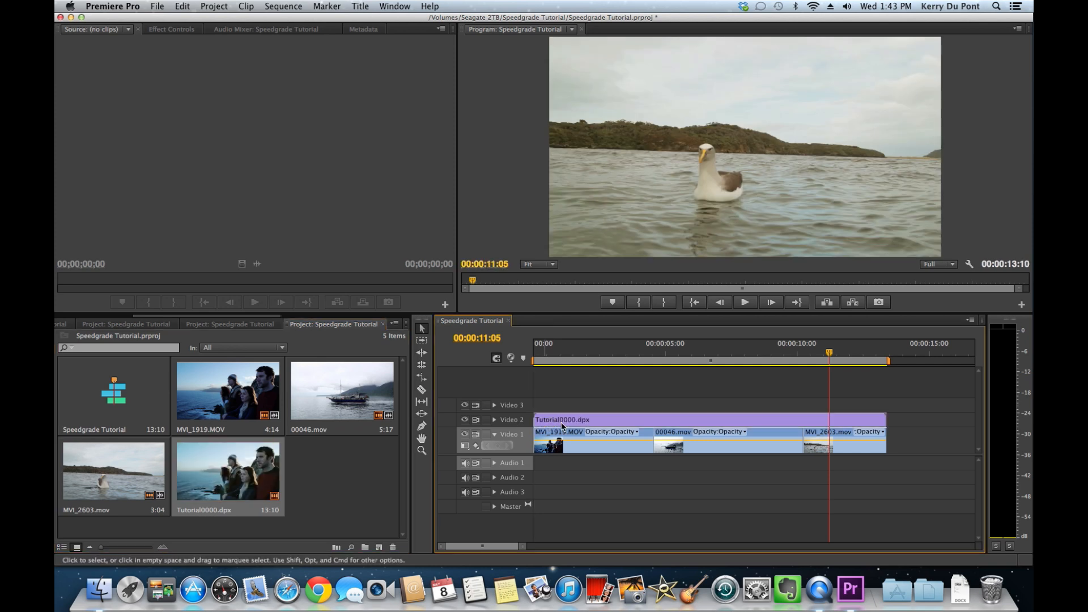
pyautogui.moveTo(564, 426)
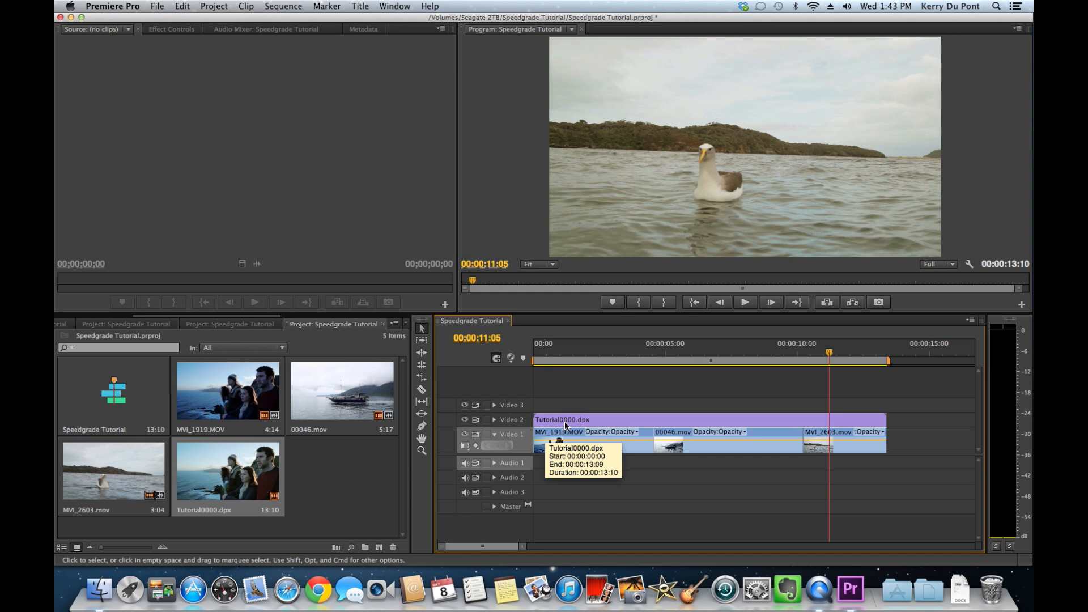
pyautogui.moveTo(839, 353)
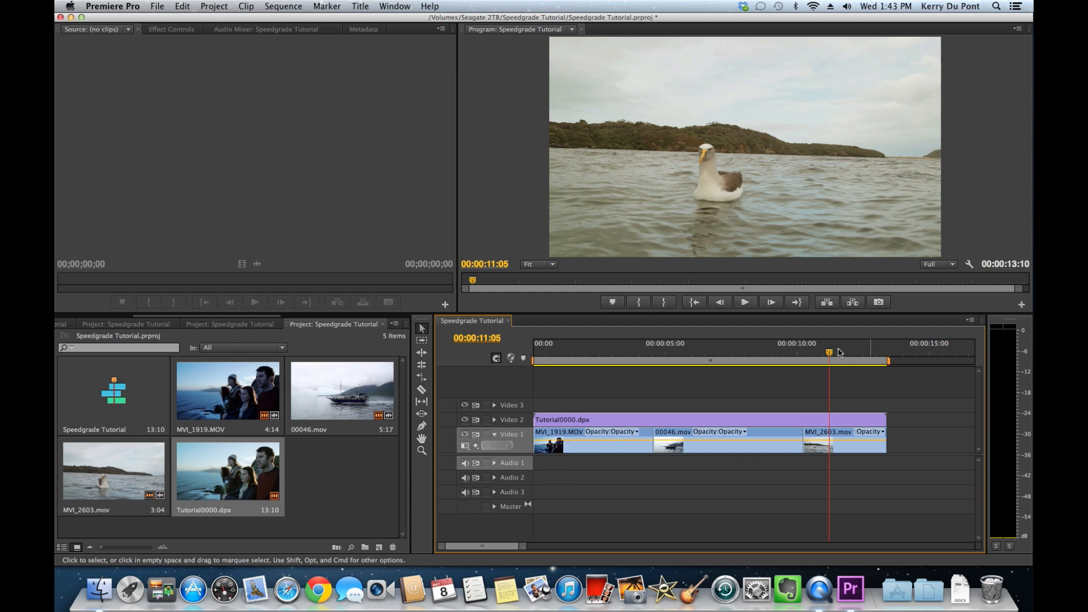
pyautogui.click(849, 353)
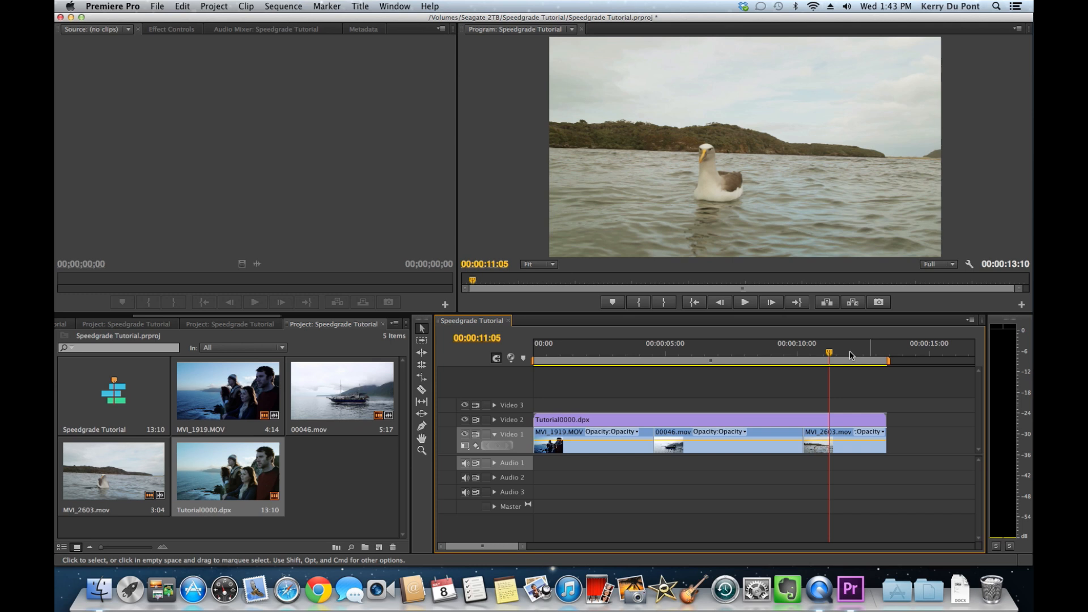
pyautogui.click(605, 355)
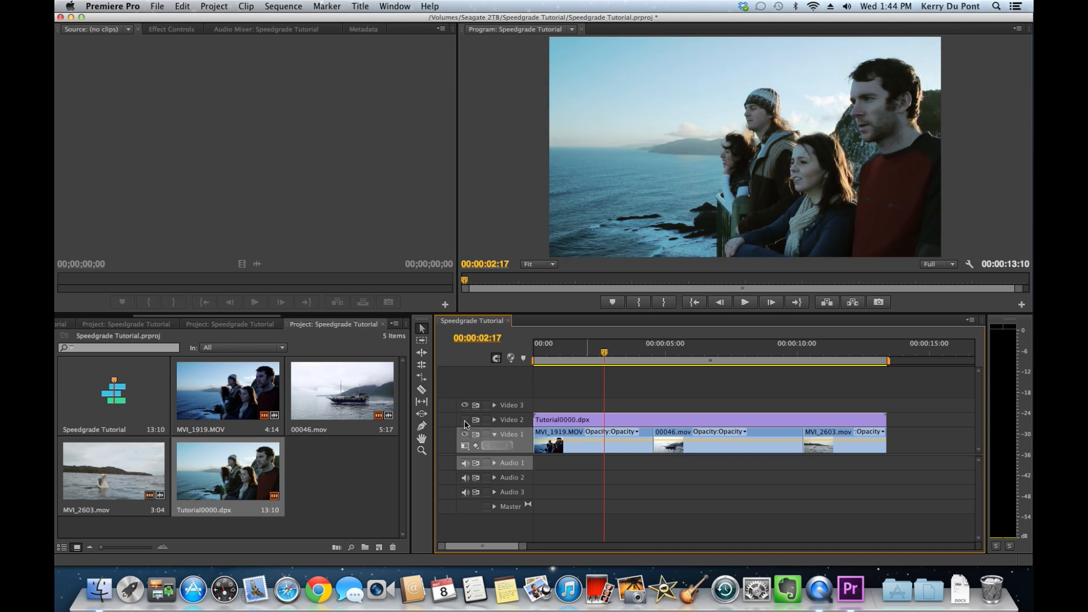
pyautogui.moveTo(529, 419)
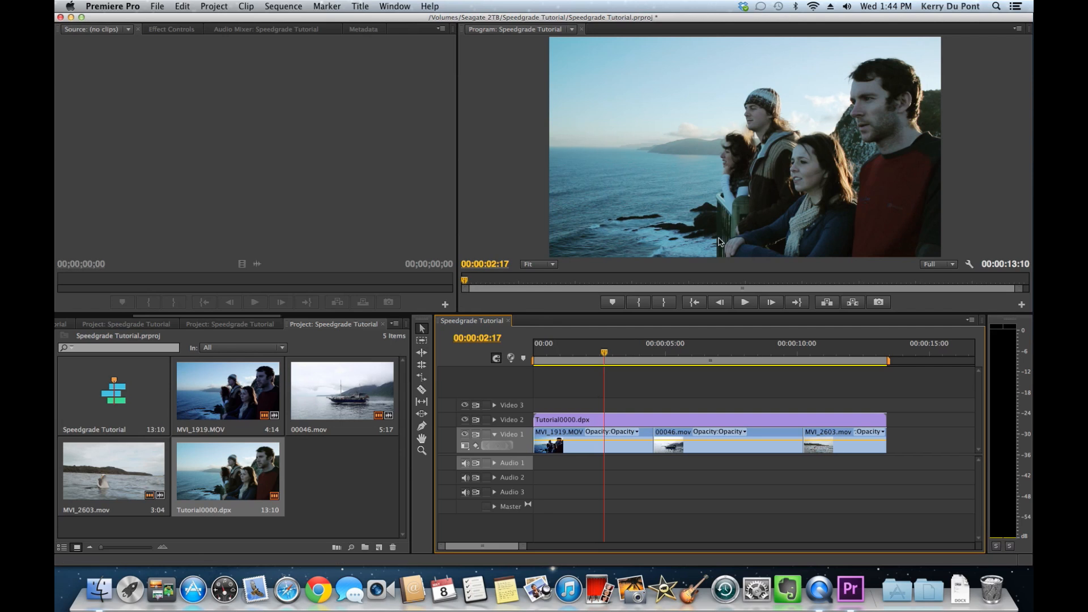
pyautogui.moveTo(706, 354)
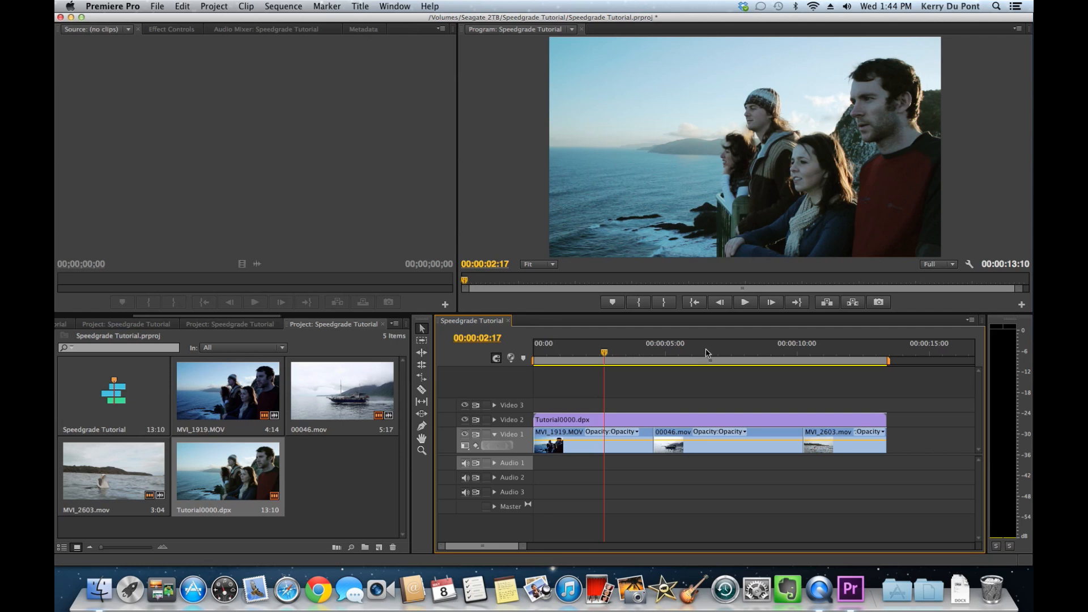
# Scrub the playhead through the middle of the sequence to locate the black section's start and end.
pyautogui.click(703, 343)
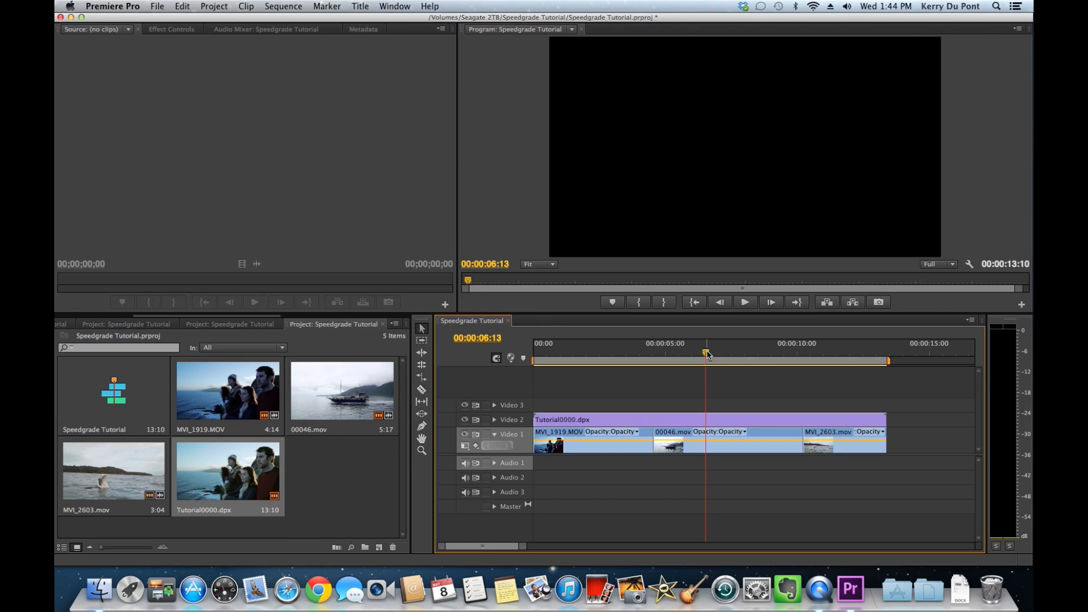
pyautogui.moveTo(706, 350); pyautogui.dragTo(762, 351)
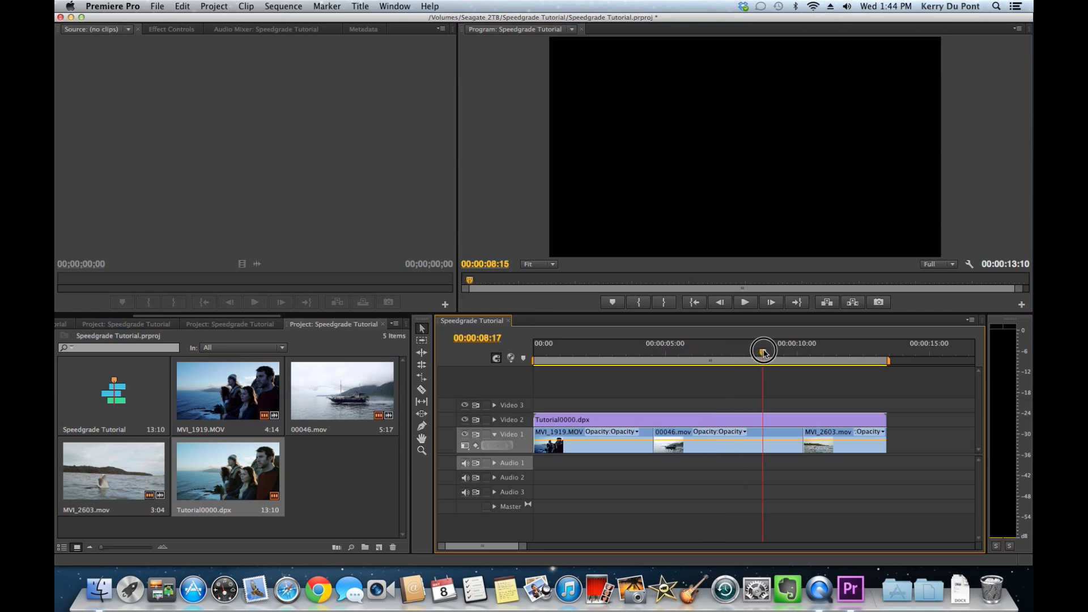
pyautogui.moveTo(763, 351); pyautogui.dragTo(673, 356)
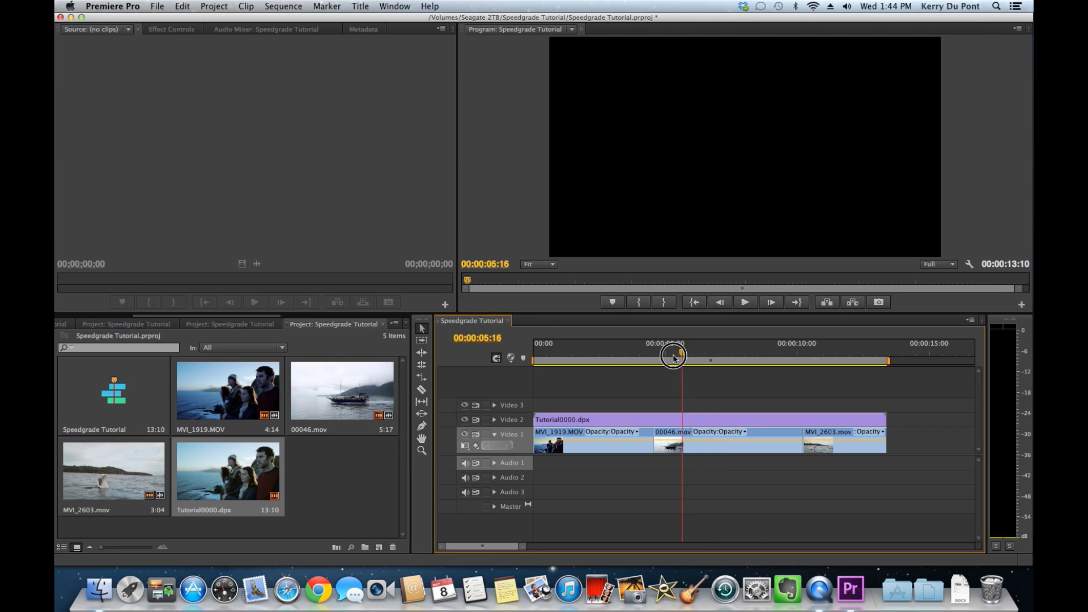
pyautogui.moveTo(674, 358); pyautogui.dragTo(653, 357)
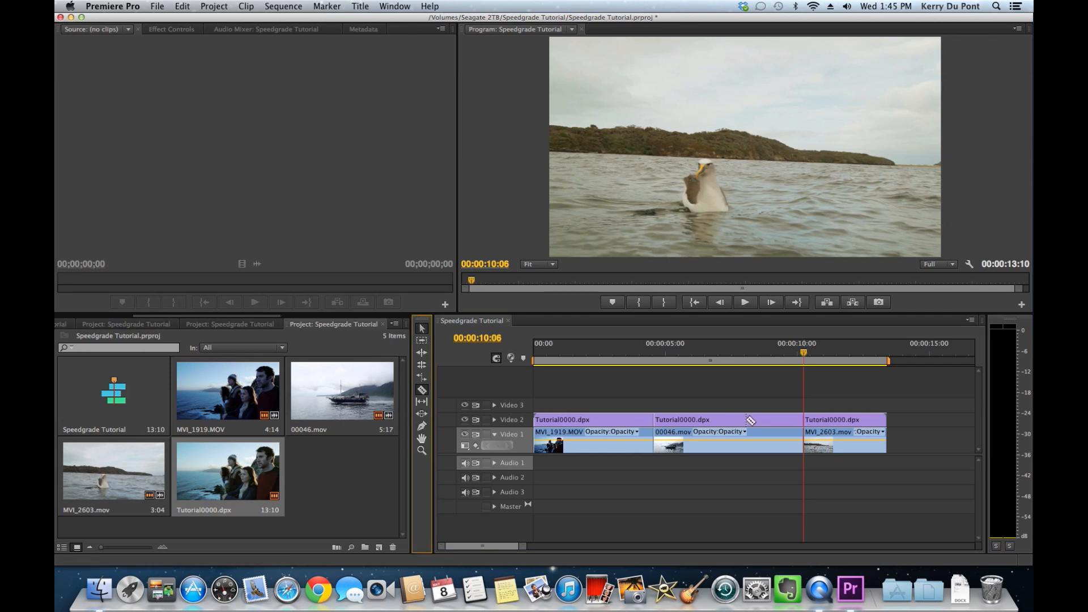
# Select the black middle piece of Tutorial0000.dpx on Video 2 for removal.
pyautogui.click(722, 420)
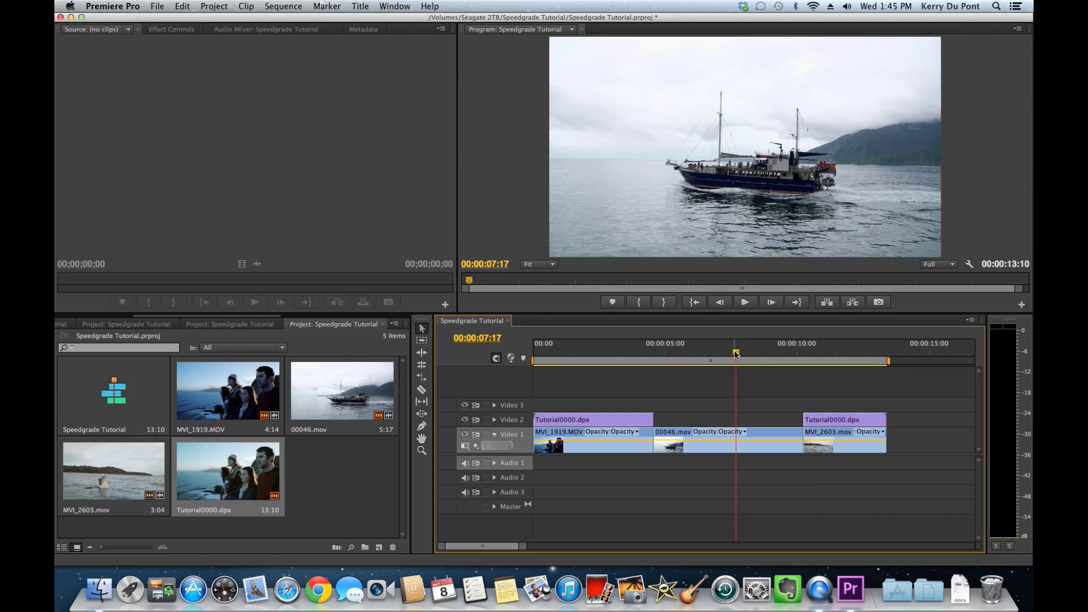
pyautogui.moveTo(735, 352); pyautogui.dragTo(679, 352)
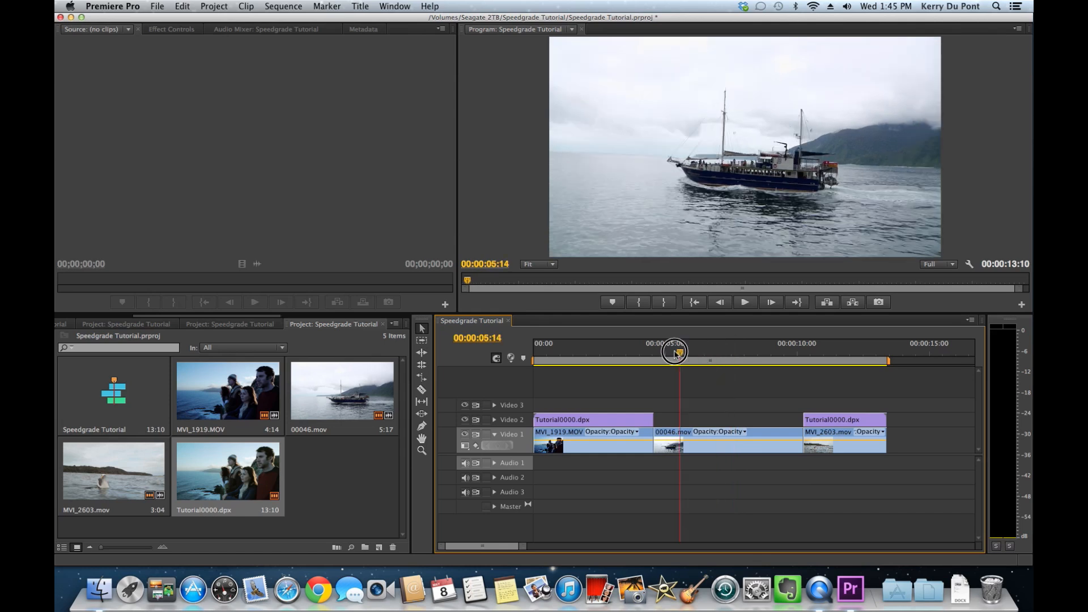
pyautogui.moveTo(674, 351); pyautogui.dragTo(710, 351)
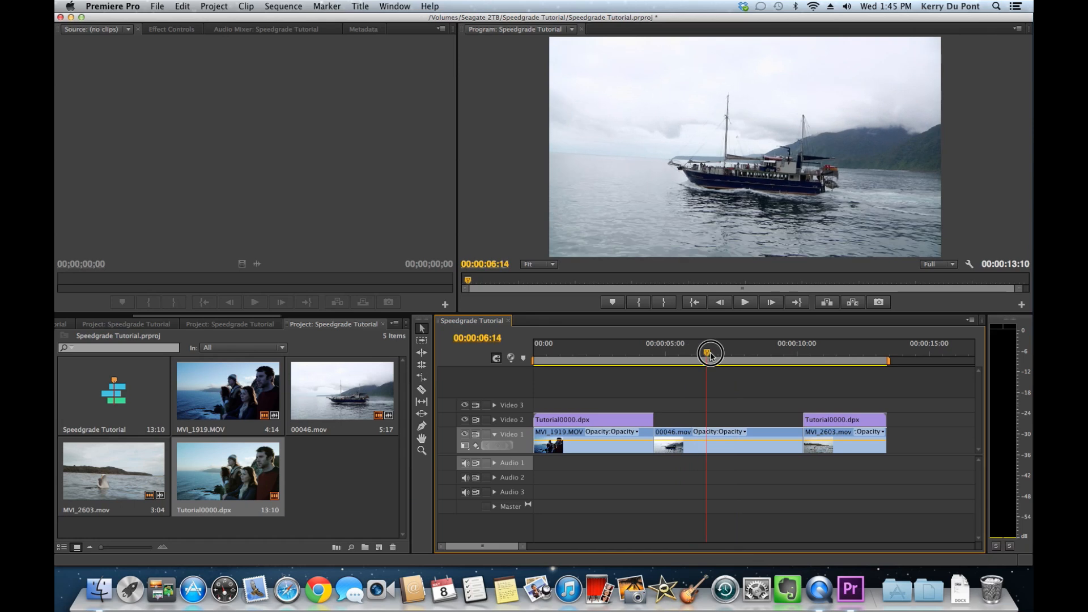
pyautogui.moveTo(709, 353); pyautogui.dragTo(741, 354)
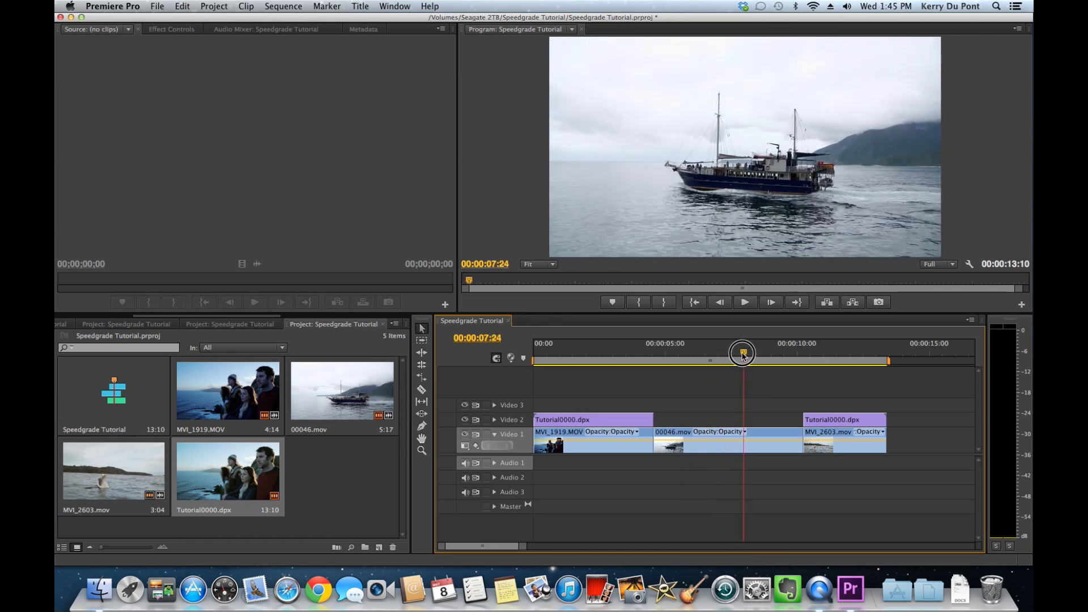